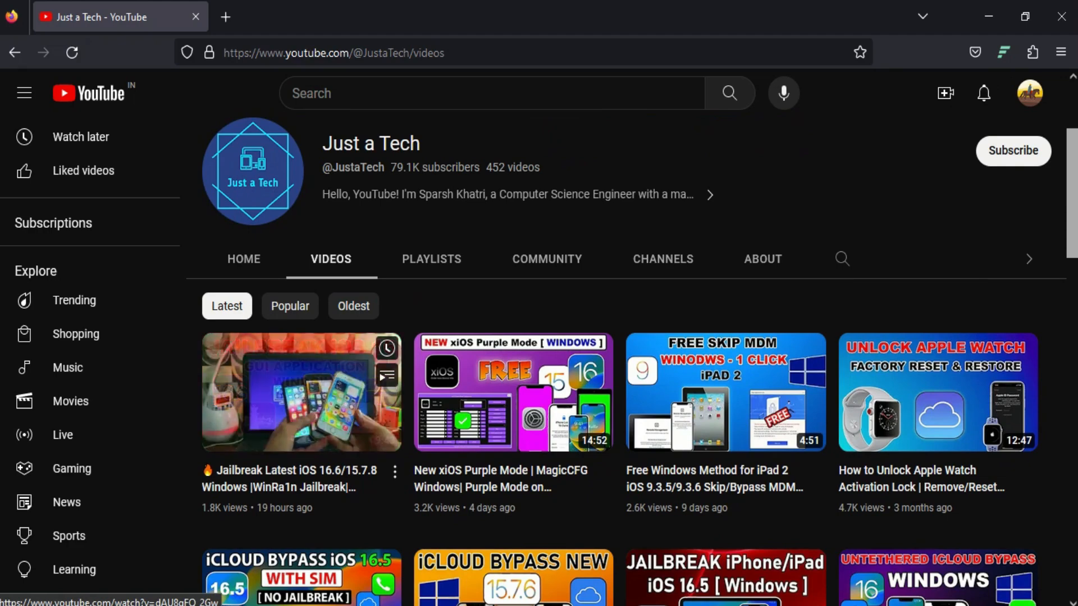
- Play the latest WinRa1n jailbreak video from the channel's Videos list
{"action": "left_click", "coordinate": [301, 391]}
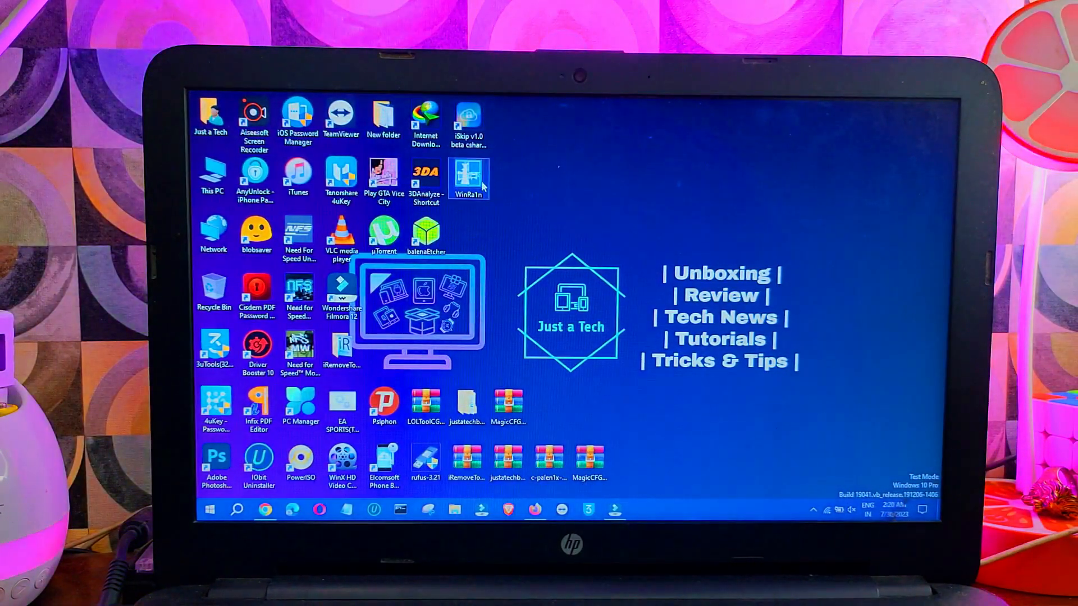
- Launch WinRa1n from the desktop and use Fix Driver to bring up Device Manager
{"action": "double_click", "coordinate": [469, 177]}
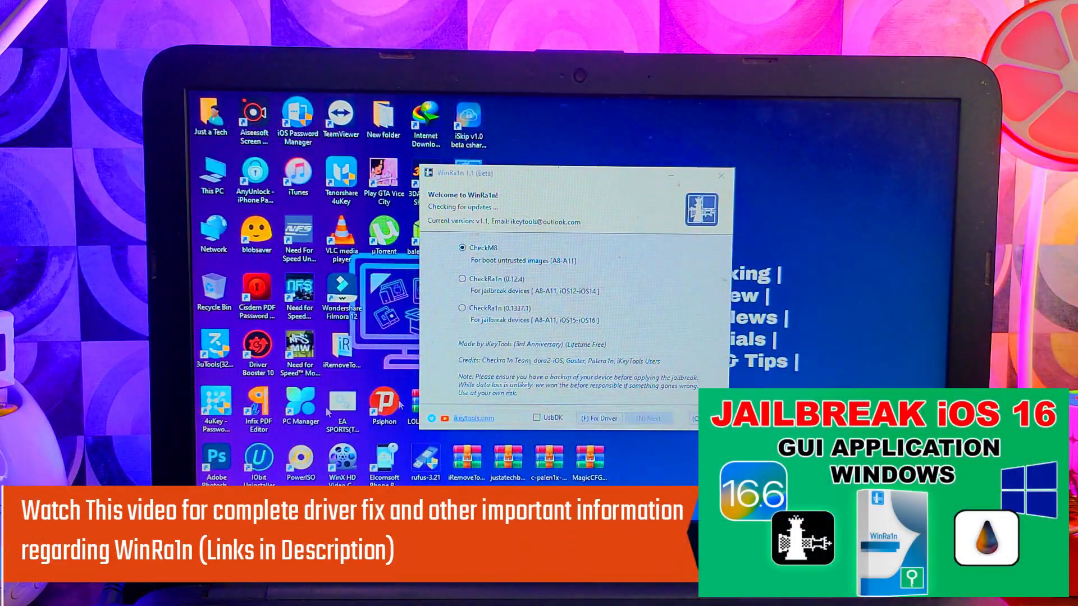
{"action": "left_click", "coordinate": [462, 308]}
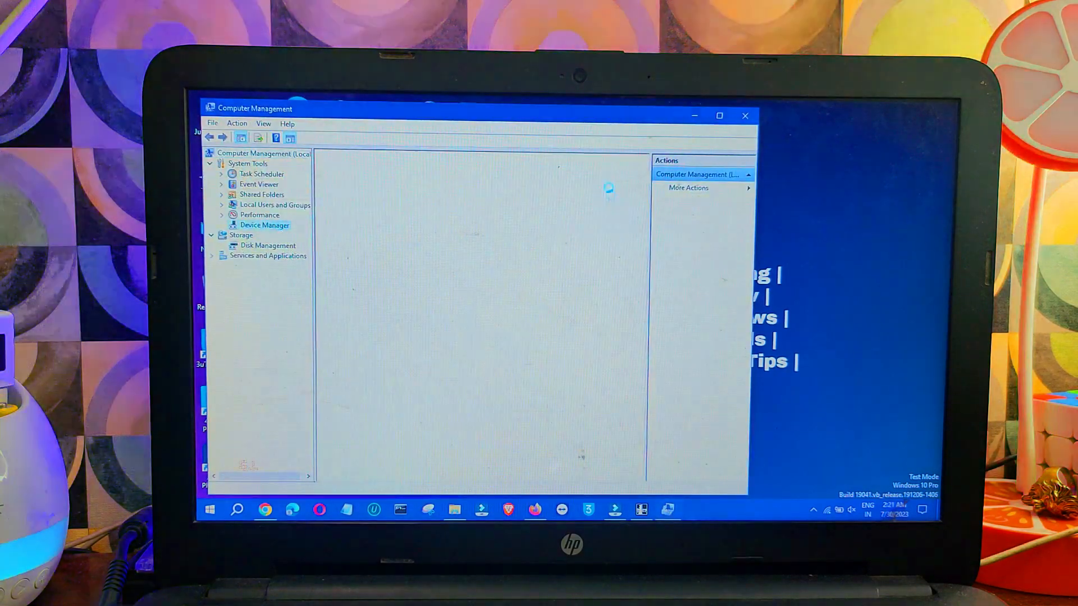
- Check the Apple Mobile Device USB Driver properties under USB controllers show version 6.0.9999.69, then close them
{"action": "left_click", "coordinate": [264, 225]}
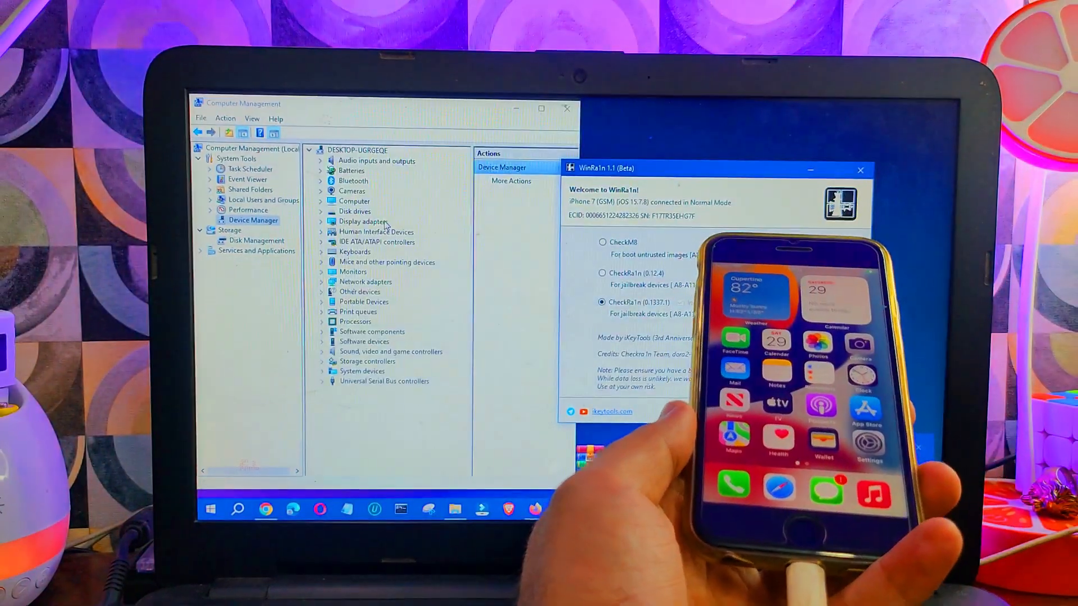
{"action": "left_click", "coordinate": [322, 381]}
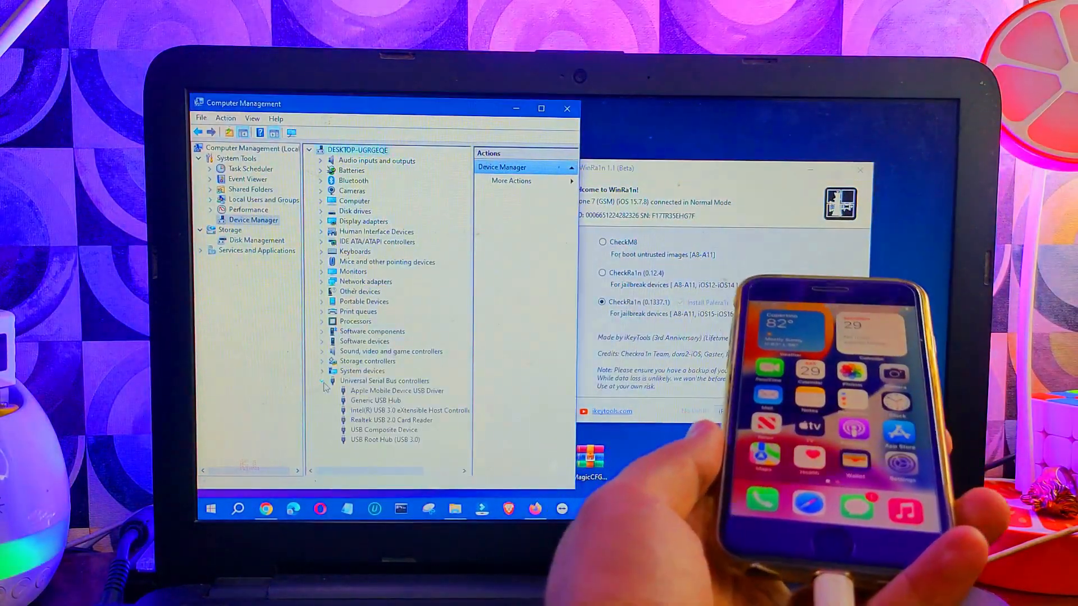
{"action": "right_click", "coordinate": [396, 391]}
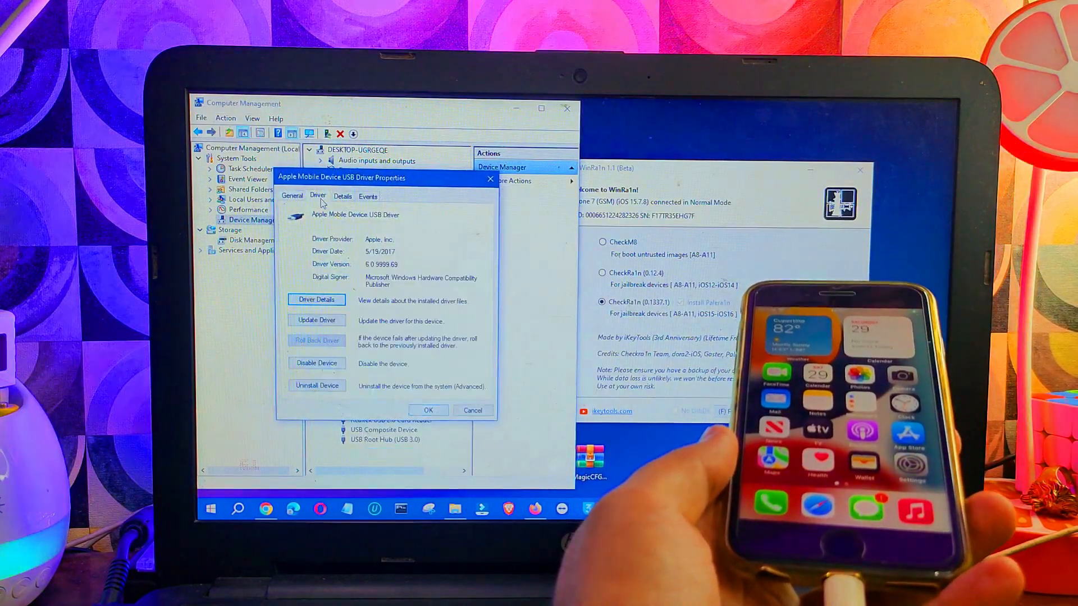
{"action": "double_click", "coordinate": [382, 264]}
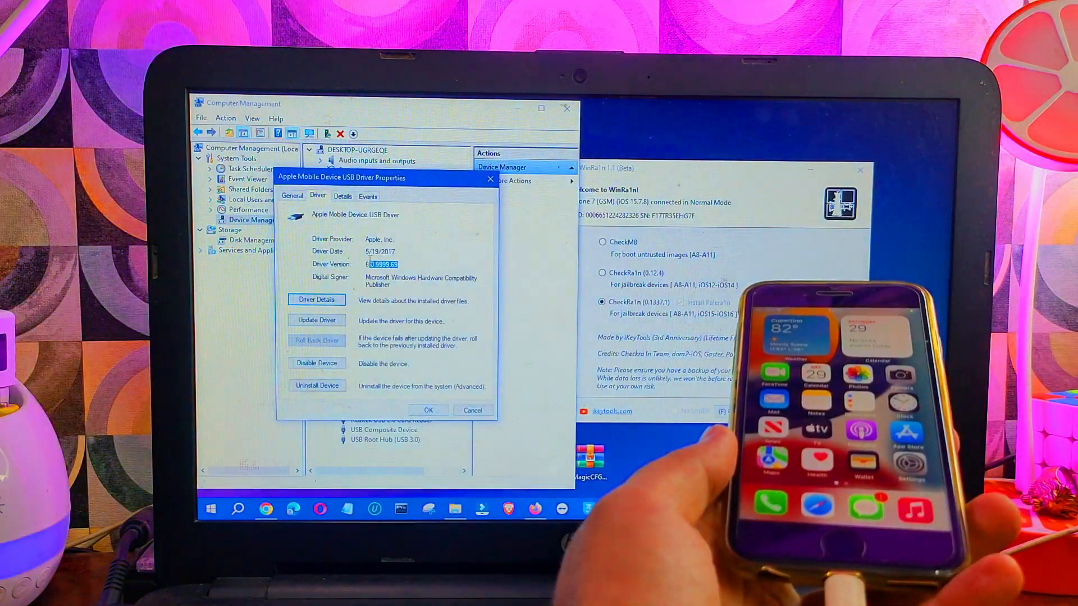
{"action": "left_click", "coordinate": [472, 411]}
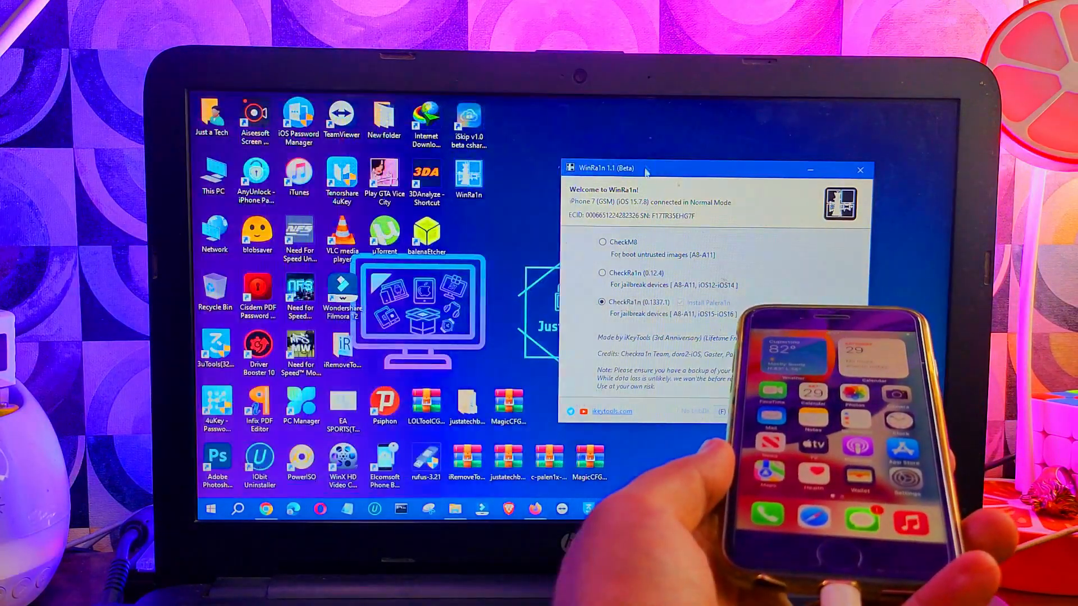
- Move the WinRa1n window to the left and switch to the Firefox browser
{"action": "left_click_drag", "start_coordinate": [642, 167], "coordinate": [424, 145]}
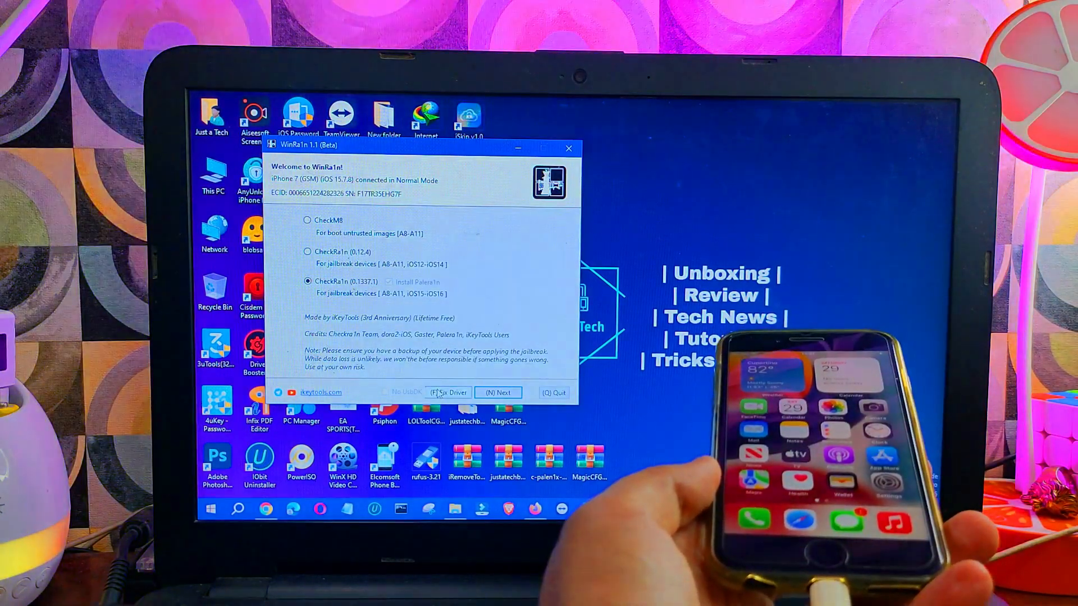
{"action": "left_click", "coordinate": [448, 392]}
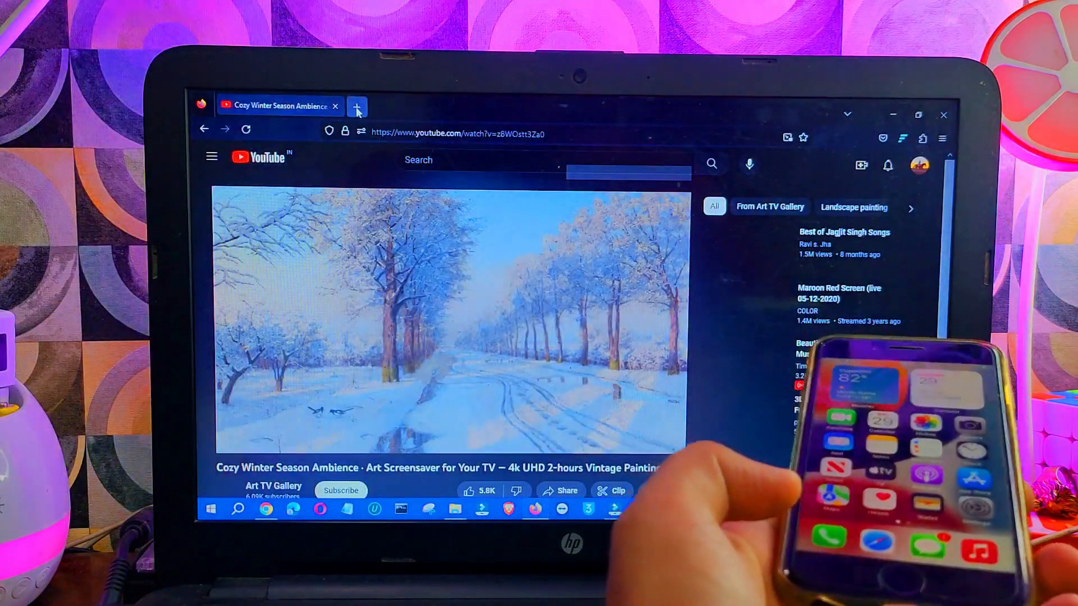
- Open the blog's driver signature enforcement guide in a new tab, then return to the desktop
{"action": "left_click", "coordinate": [357, 108]}
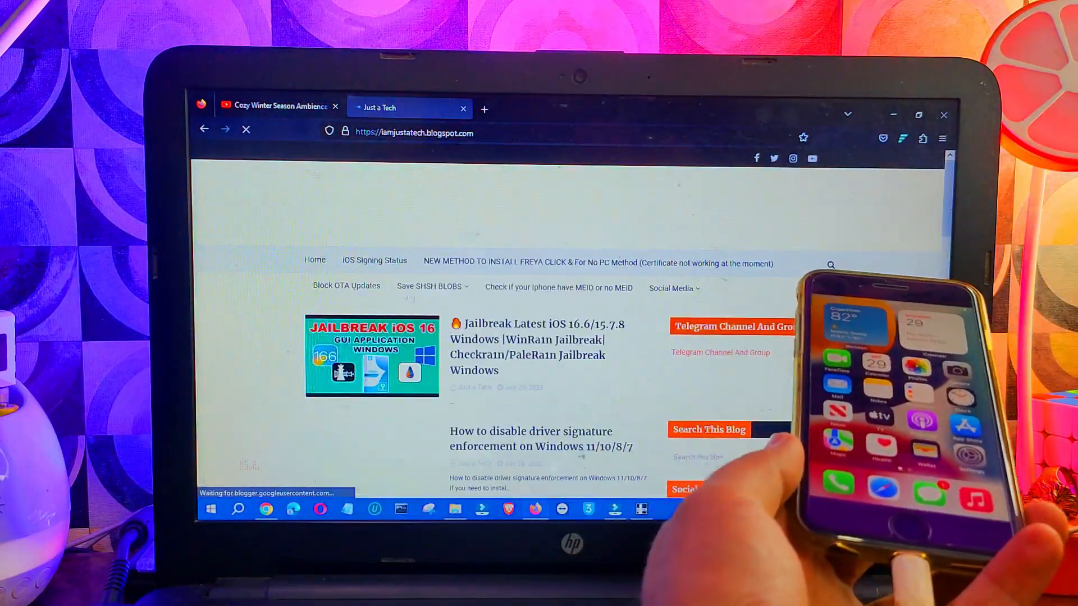
{"action": "scroll", "scroll_direction": "down", "scroll_amount": 3}
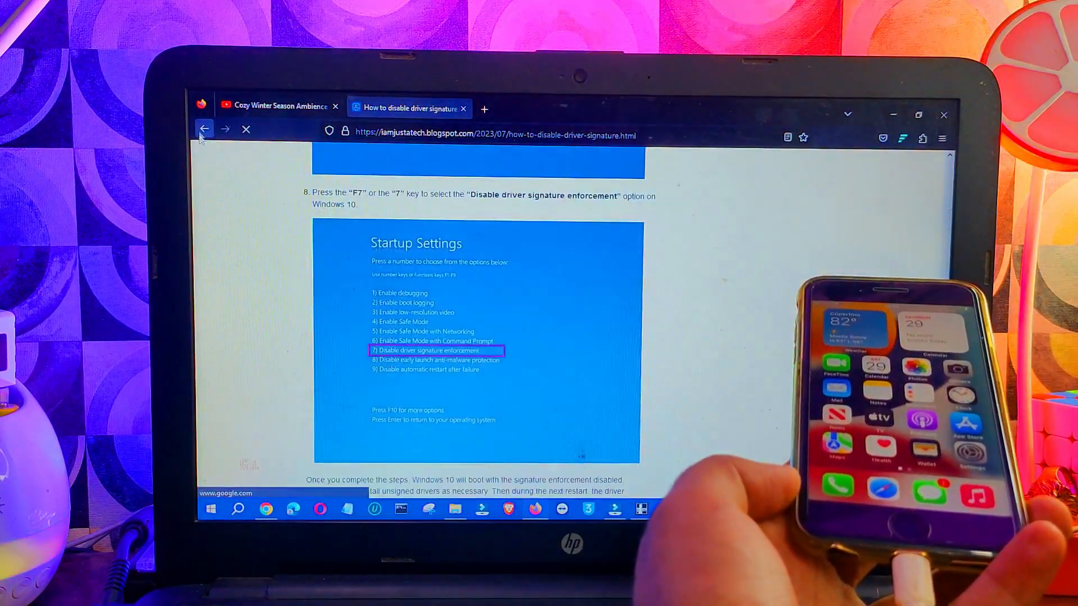
{"action": "left_click", "coordinate": [204, 129]}
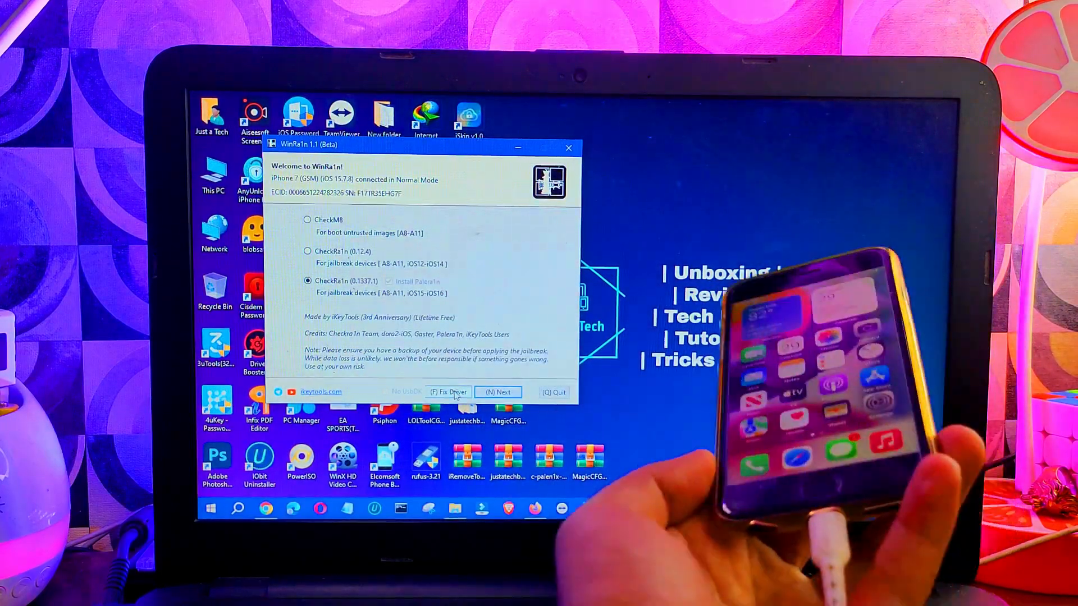
- Run Fix Driver so the iPhone 7 is recognised and shows in Recovery Mode
{"action": "left_click", "coordinate": [448, 391]}
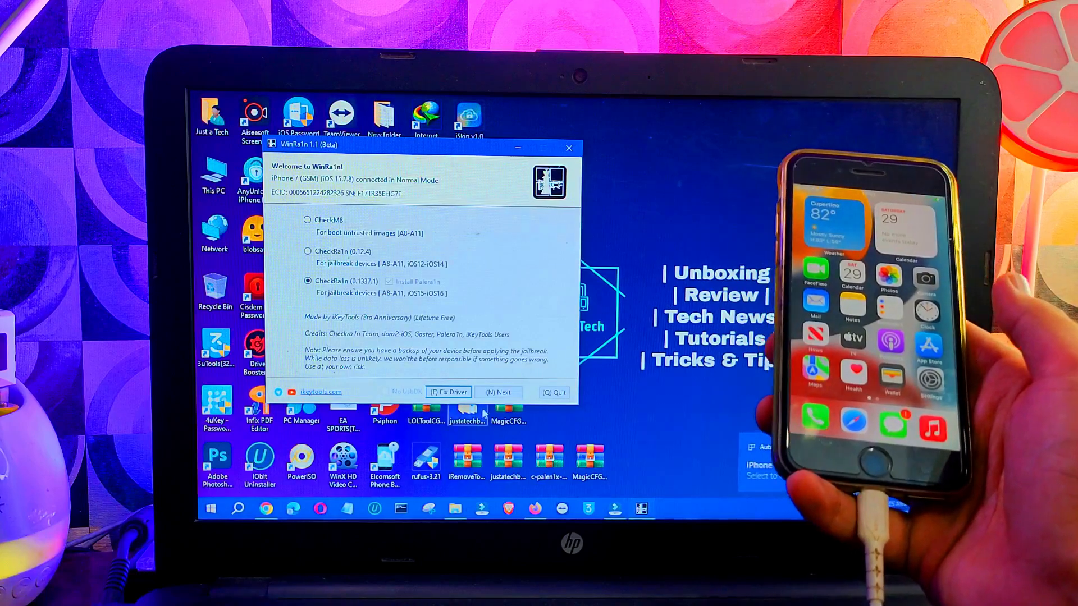
{"action": "left_click", "coordinate": [497, 392]}
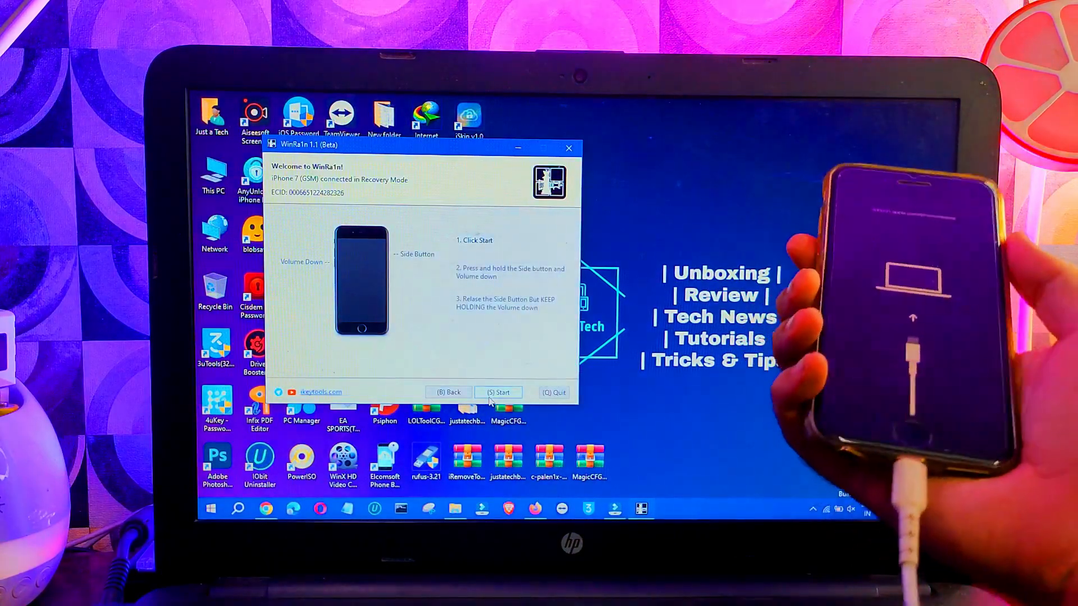
- Start the guided DFU procedure so checkra1n detects the iPhone 7 in DFU Mode
{"action": "left_click", "coordinate": [499, 392]}
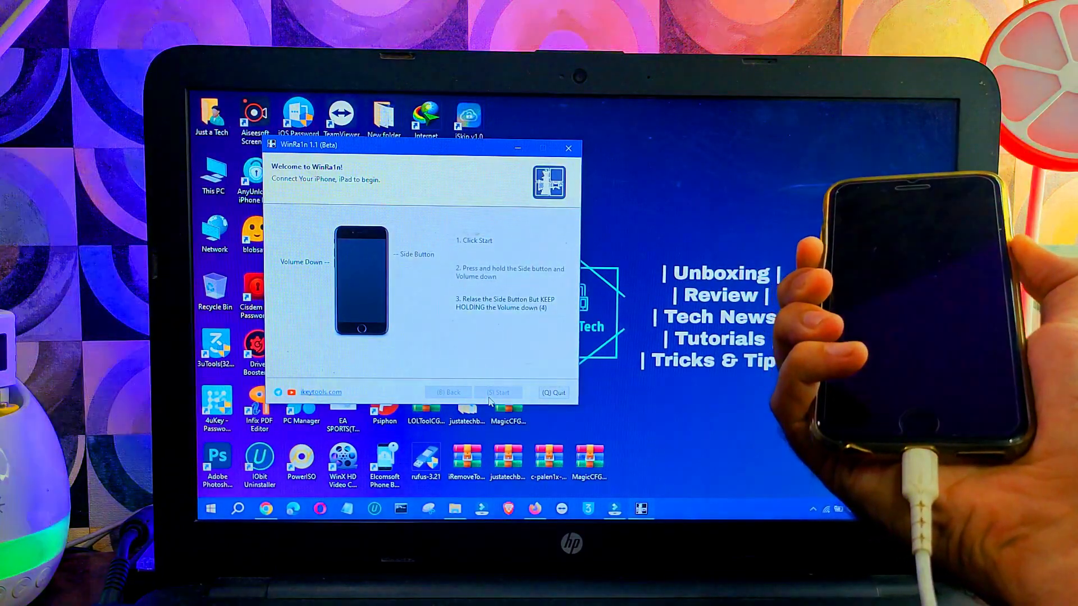
{"action": "left_click", "coordinate": [497, 393]}
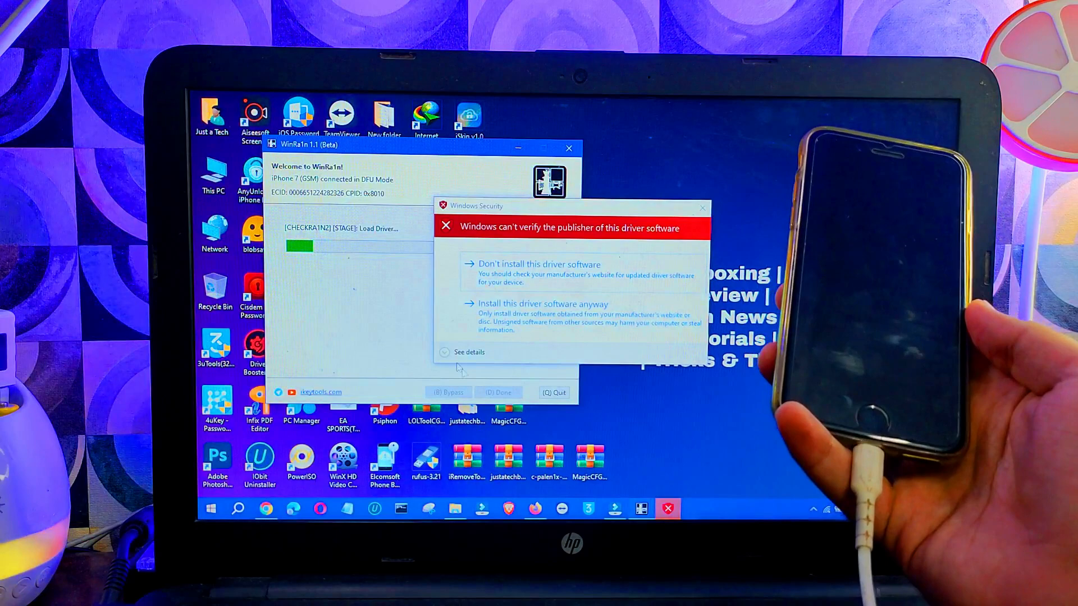
{"action": "left_click", "coordinate": [544, 304]}
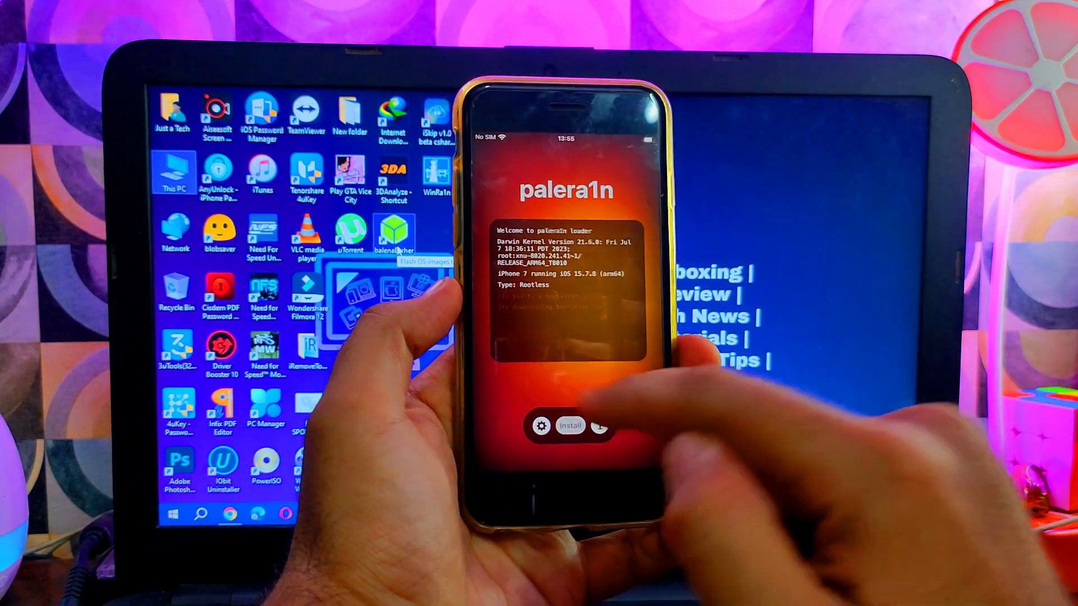
- Install the rootless bootstrap with sileo.deb and palera1nrepo.deb, then close the loader
{"action": "left_click", "coordinate": [568, 426]}
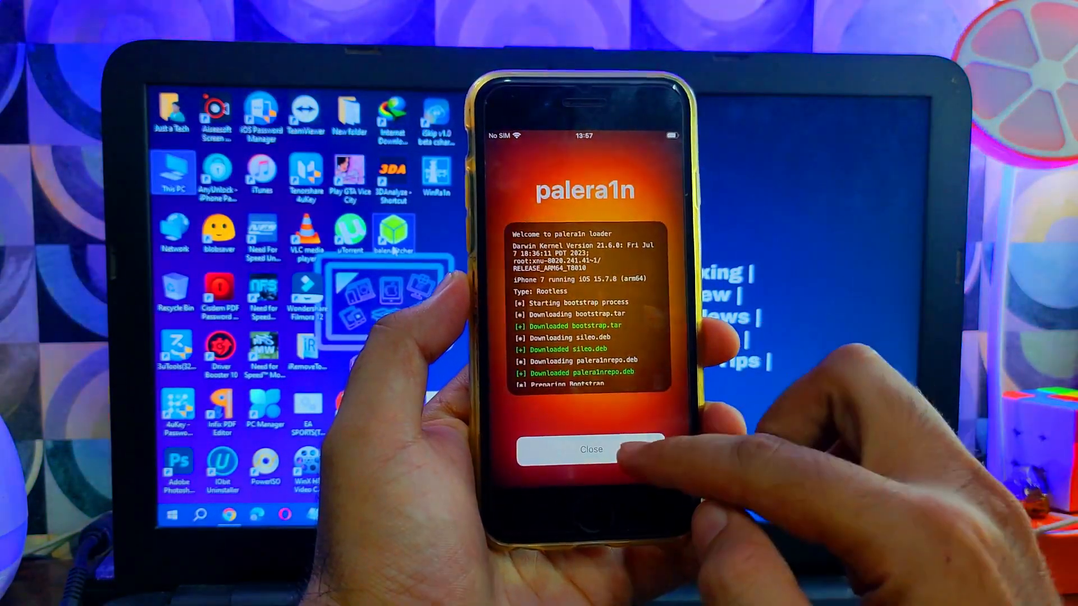
{"action": "left_click", "coordinate": [589, 449]}
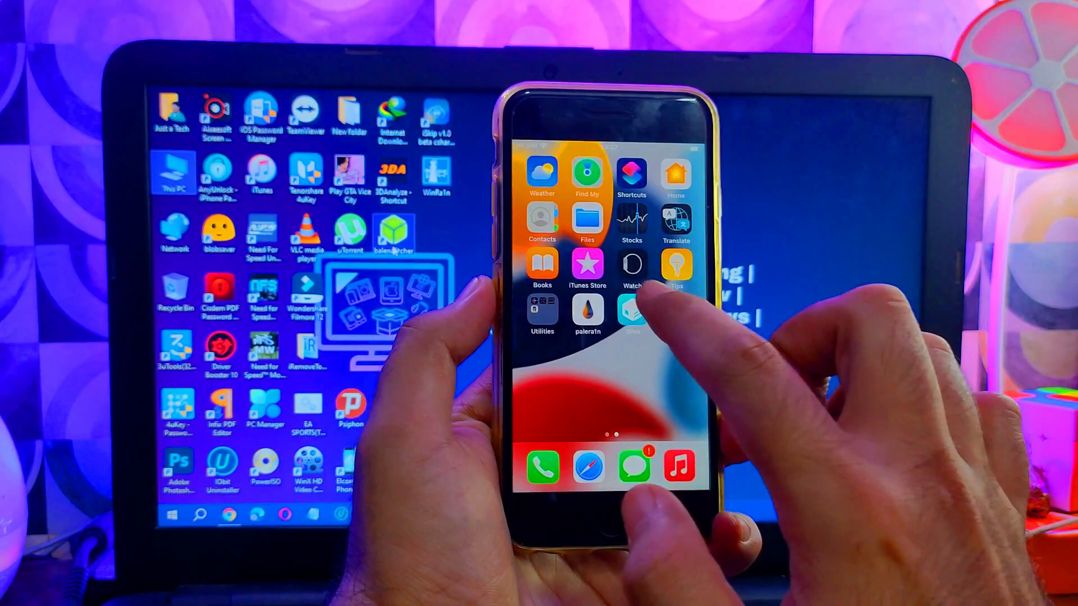
- Launch Sileo, decline notifications, and show All Packages from the Sources list
{"action": "left_click", "coordinate": [629, 313]}
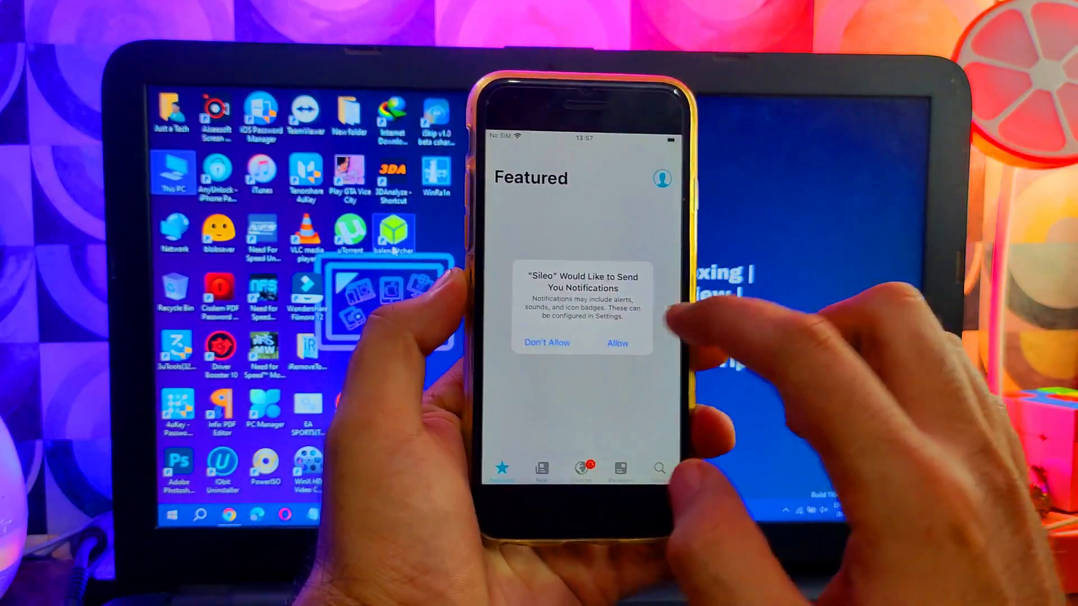
{"action": "left_click", "coordinate": [618, 343]}
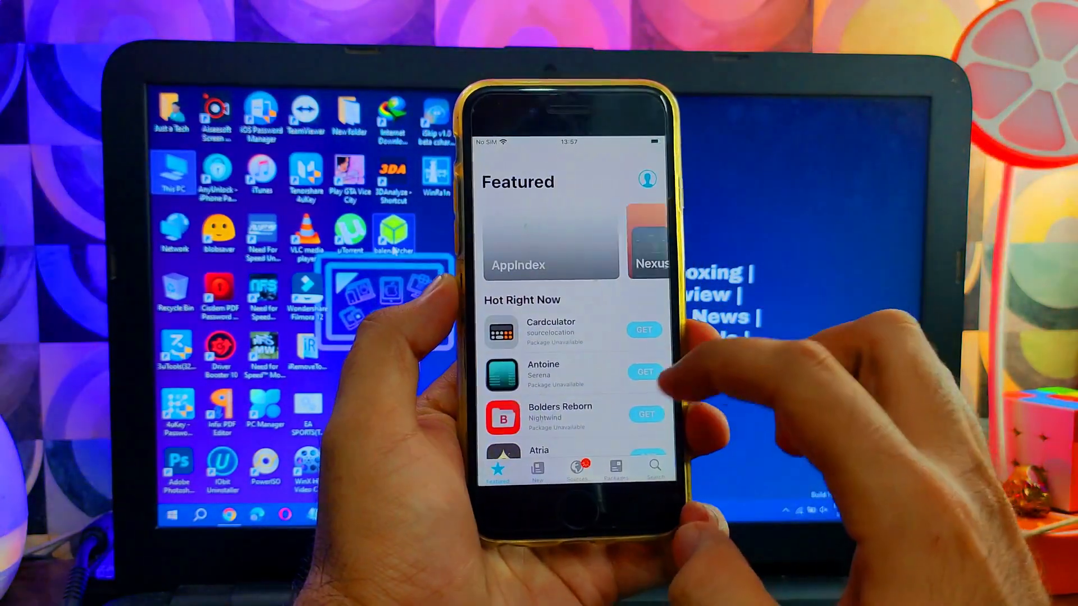
{"action": "scroll", "scroll_direction": "down", "scroll_amount": 3}
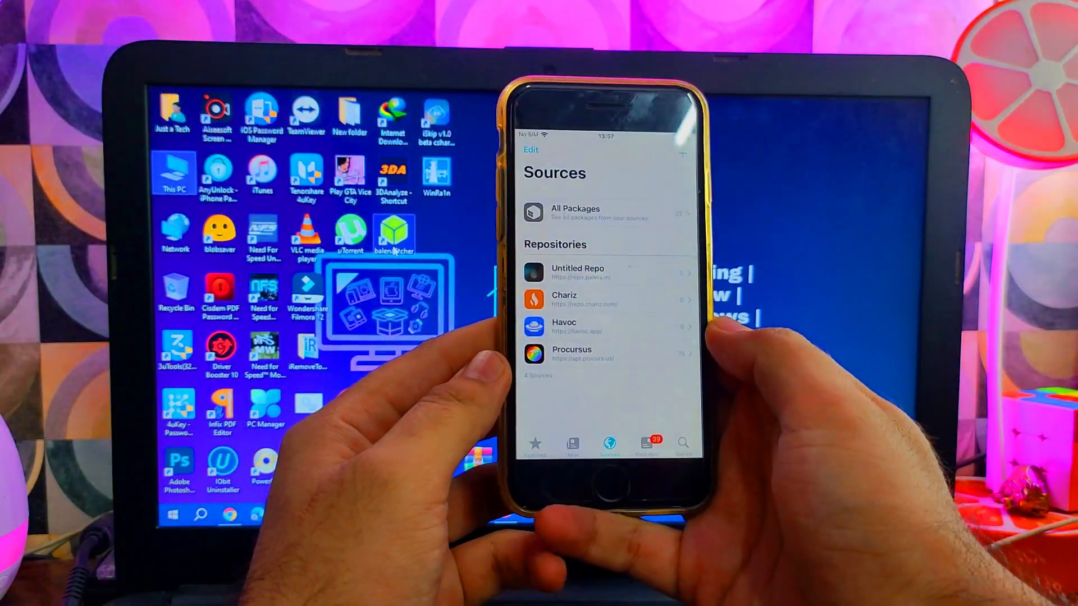
{"action": "left_click", "coordinate": [575, 213]}
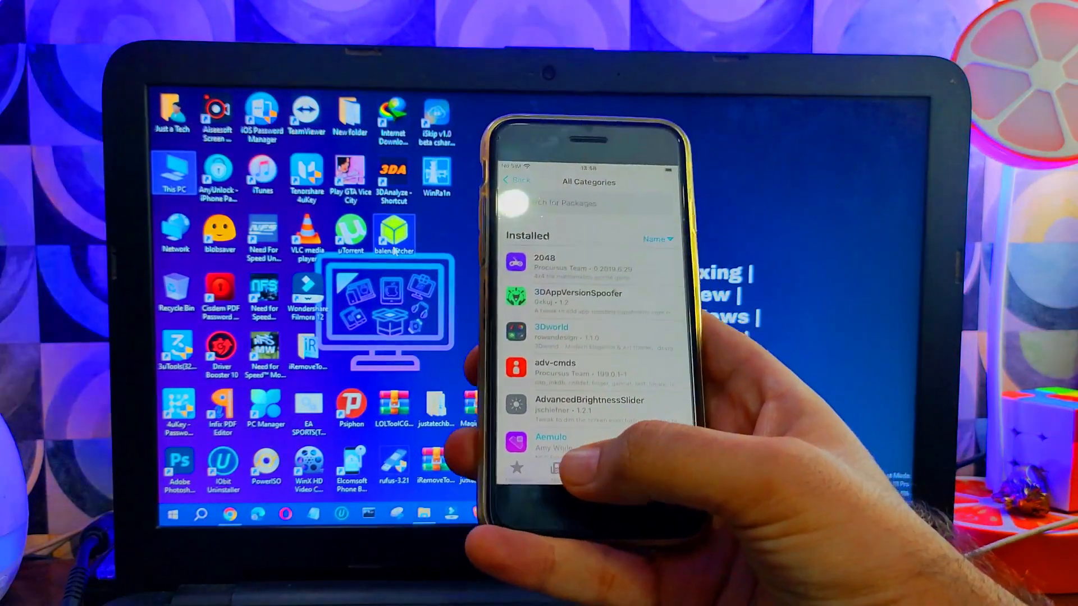
{"action": "scroll", "scroll_direction": "down", "scroll_amount": 3}
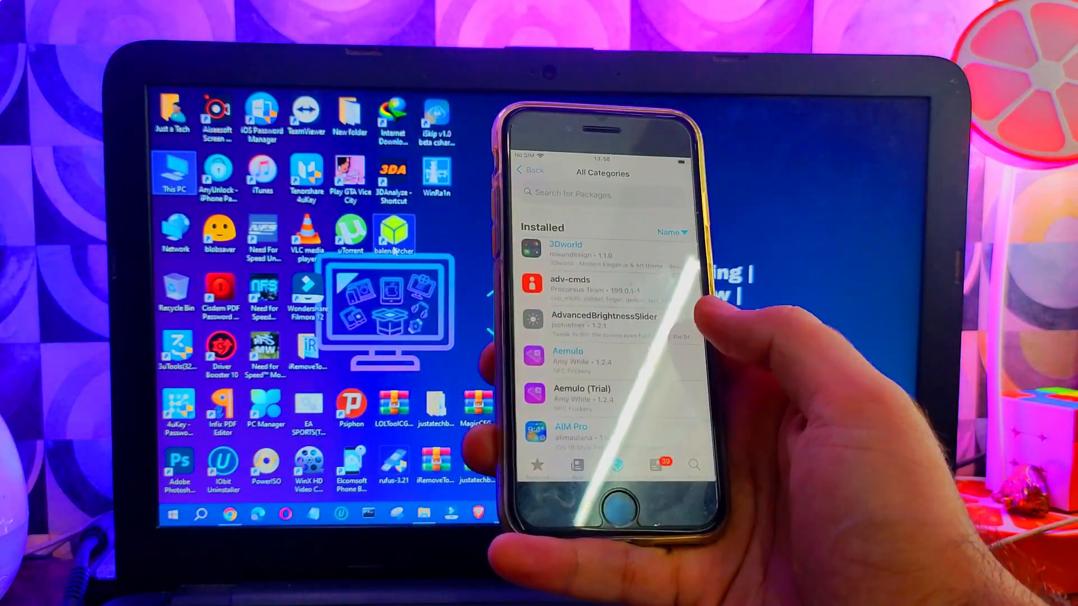
{"action": "left_click", "coordinate": [604, 316]}
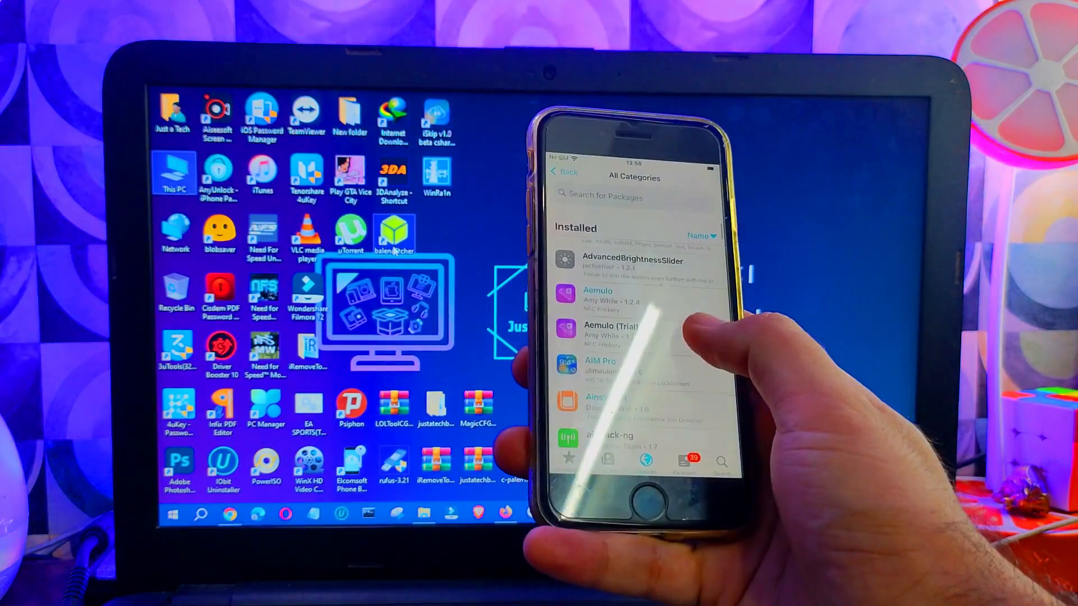
{"action": "scroll", "scroll_direction": "down", "scroll_amount": 3}
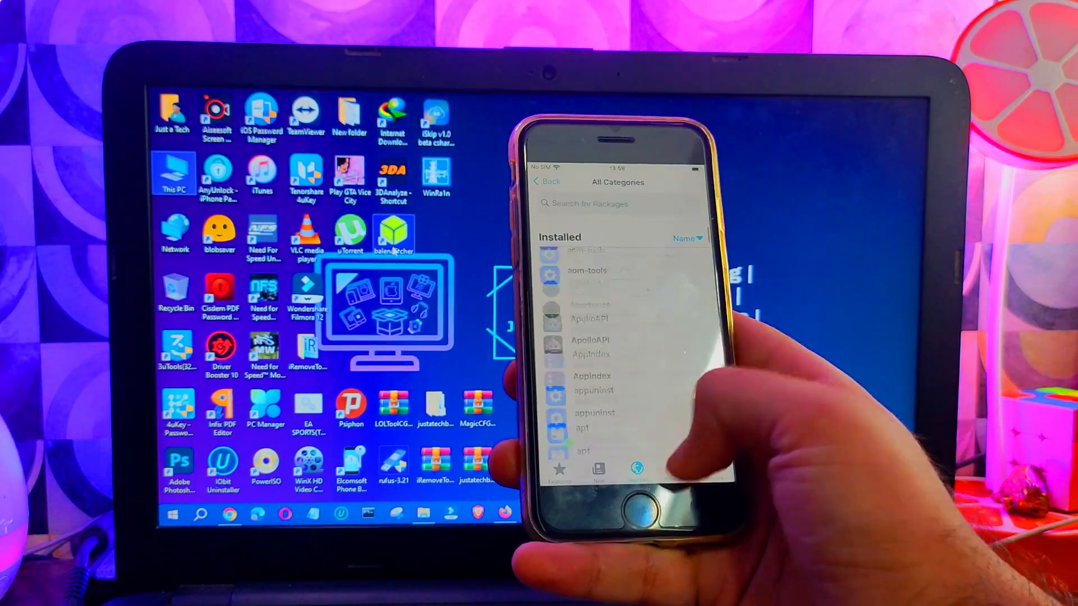
{"action": "scroll", "scroll_direction": "down", "scroll_amount": 3}
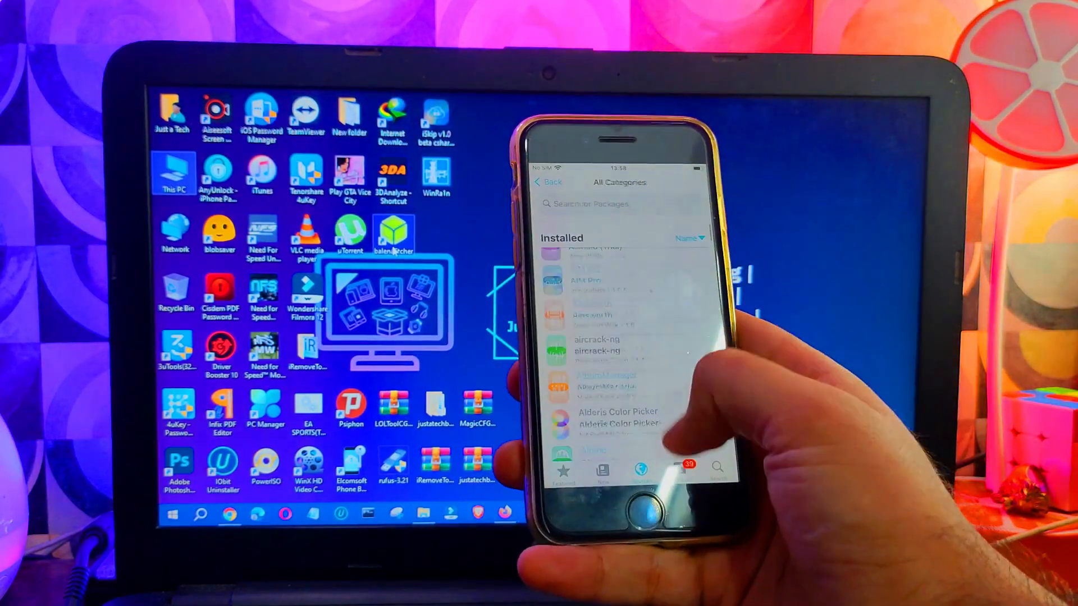